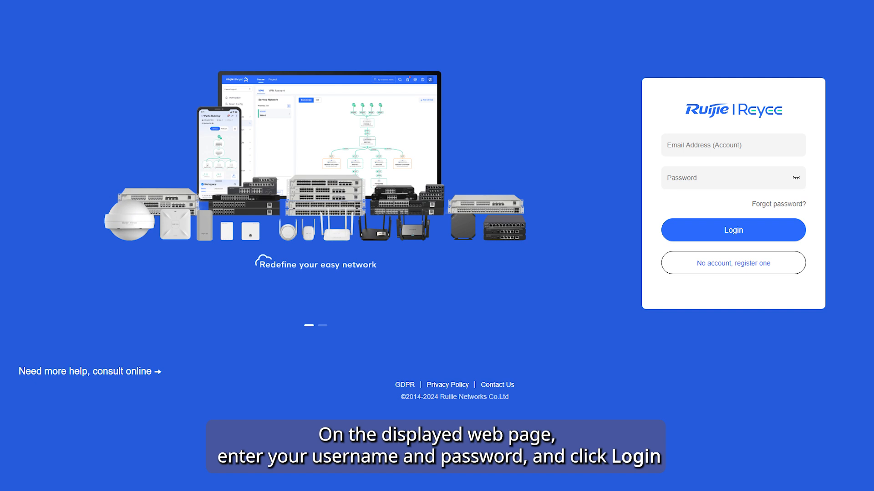
# Step: Log in to Ruijie Cloud and open the GeneralDemo1 project workspace
pyautogui.click(732, 229)
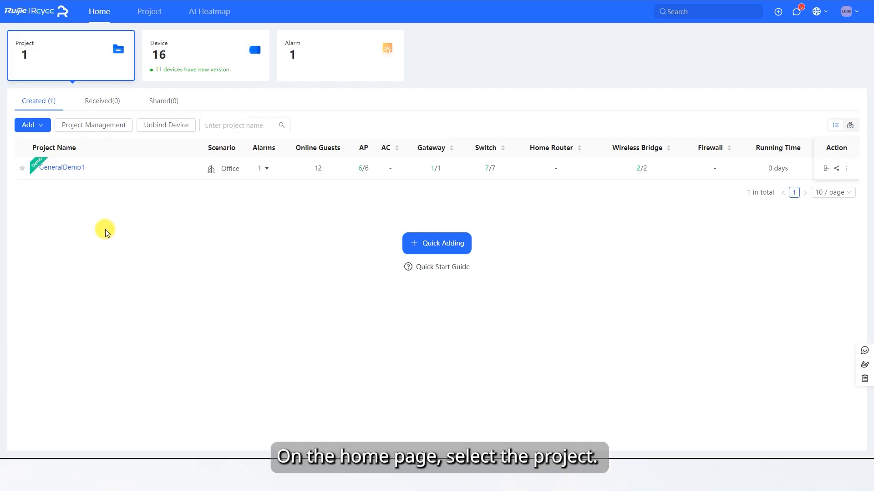
pyautogui.click(62, 168)
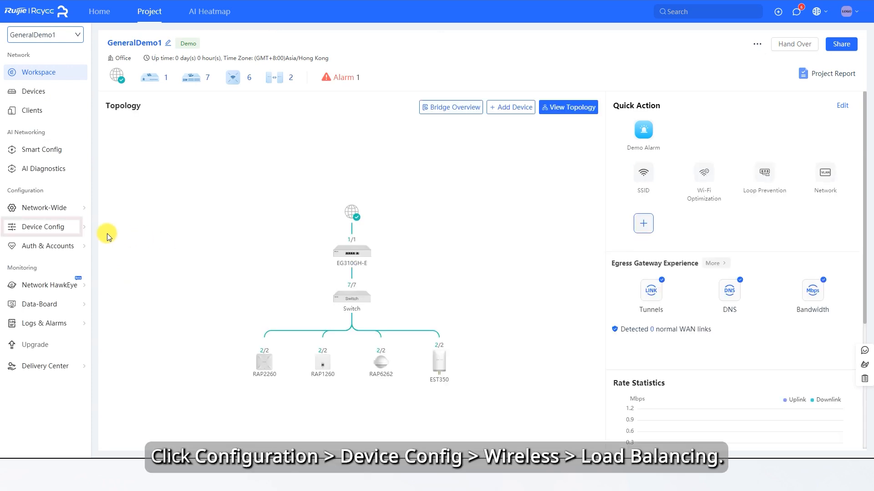
# Step: Go to Device Config > Wireless > Load Balancing for the project
pyautogui.click(44, 227)
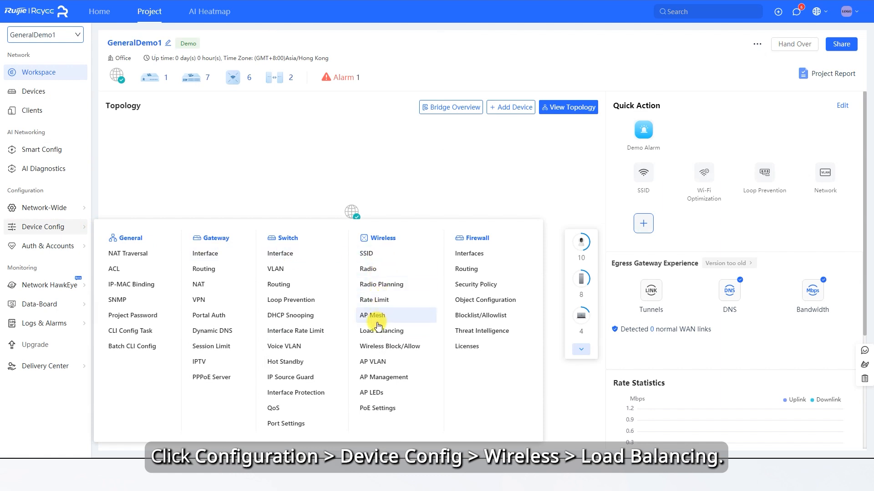
pyautogui.click(382, 331)
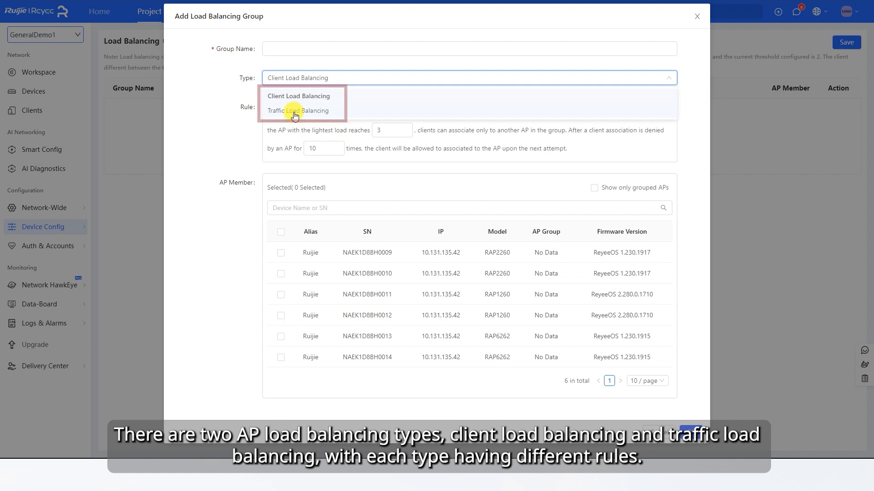
# Step: Open the group Type dropdown showing Client and Traffic Load Balancing
pyautogui.click(298, 96)
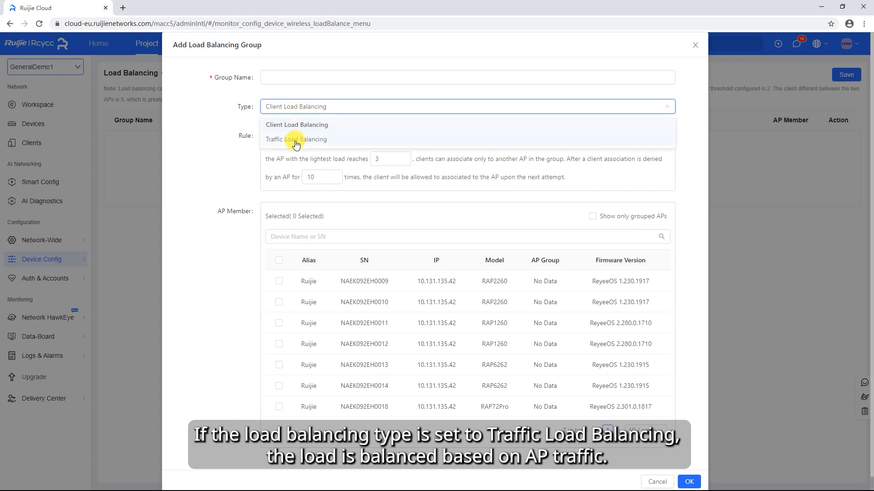
# Step: Switch the new group's type to Traffic Load Balancing to compare rules
pyautogui.click(296, 138)
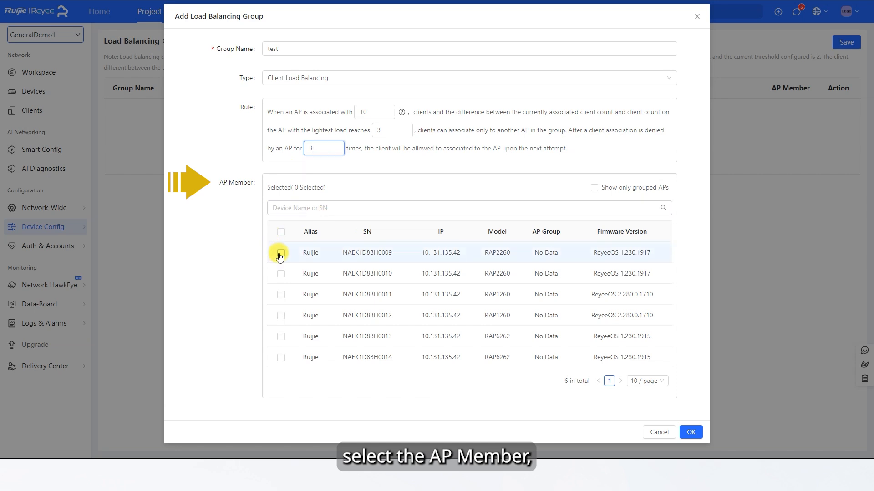
# Step: Add RAP2260 APs to Client Load Balancing group 'test' (rules 10, 3, 3) and save
pyautogui.click(281, 253)
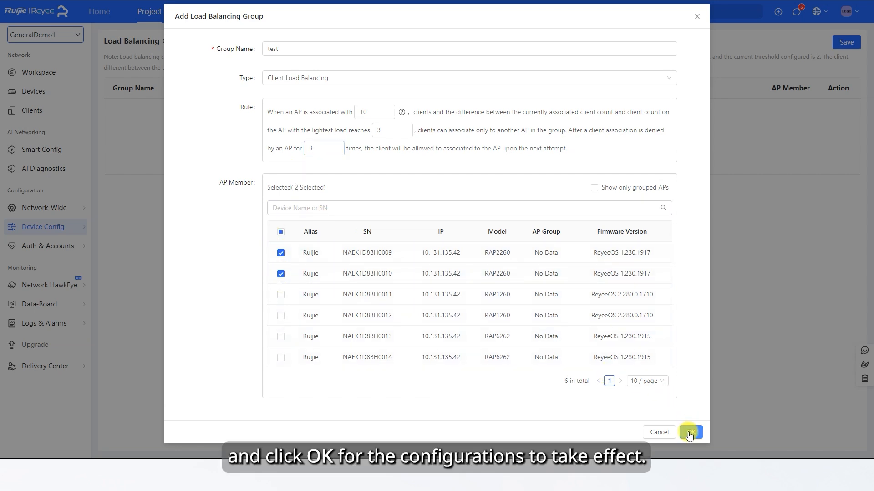
pyautogui.click(689, 432)
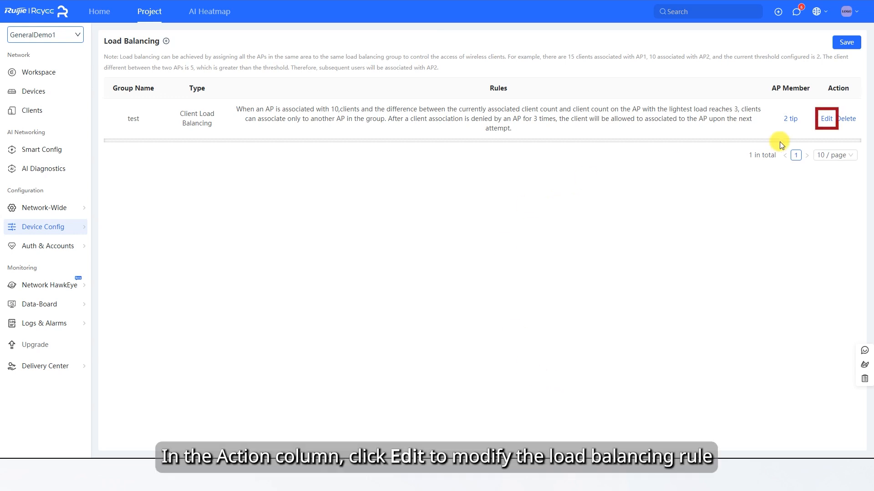
# Step: Add the RAP1260 AP to group 'test', then request its deletion
pyautogui.click(826, 119)
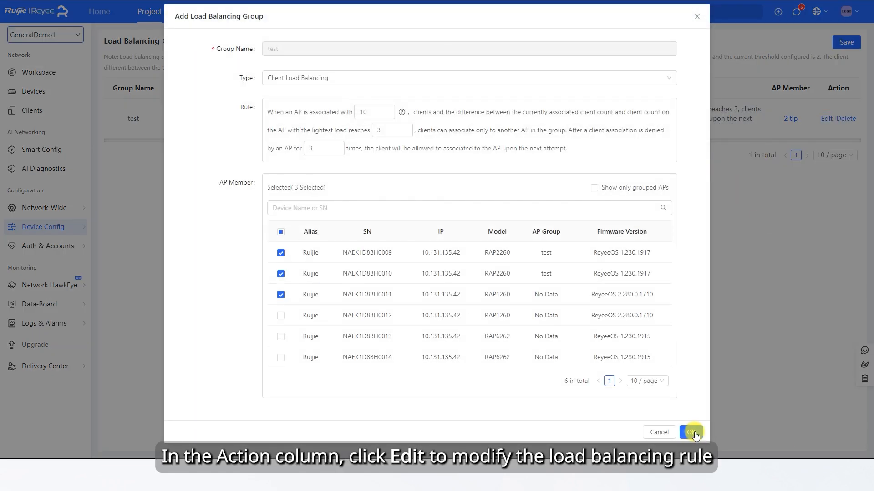
pyautogui.click(691, 432)
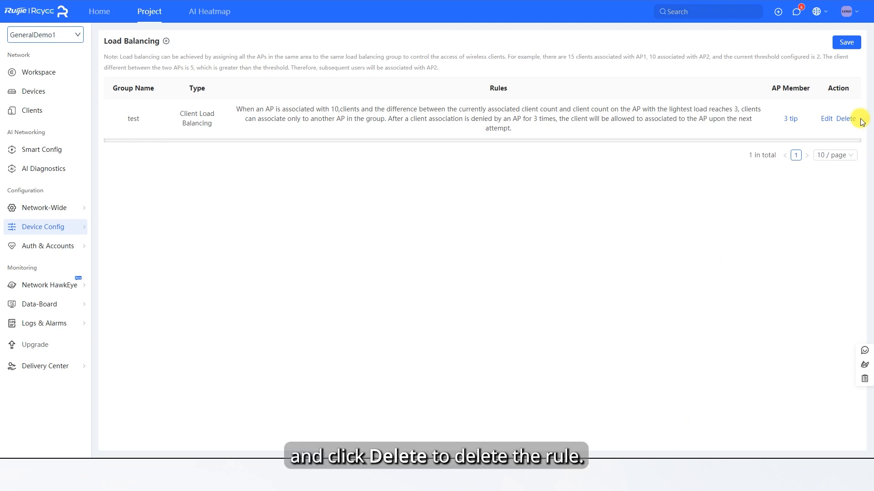
pyautogui.click(846, 119)
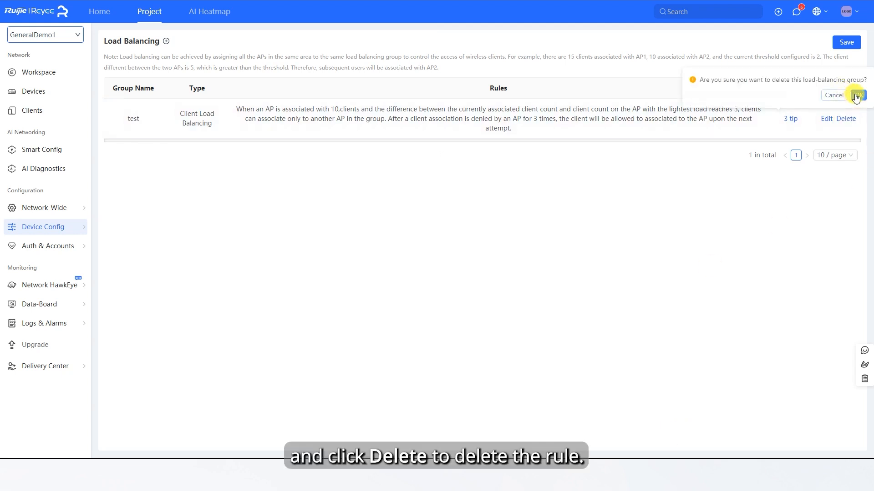